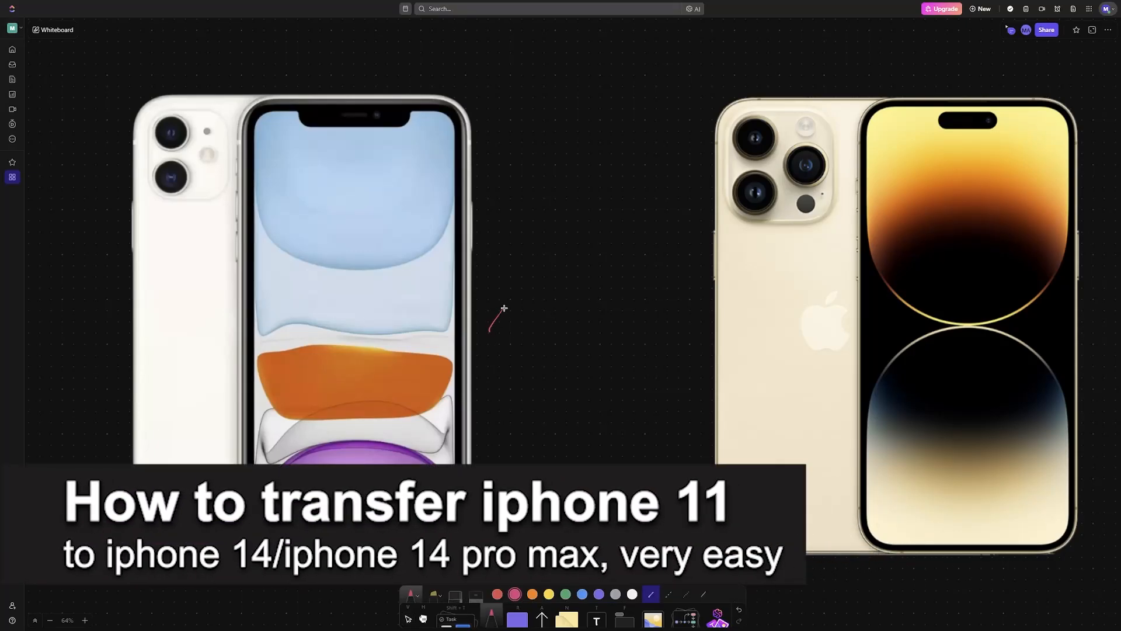
- Draw a pink double-headed arrow between the phones and a curved arrow from circled 11 to 14
drag(661, 326, 493, 329)
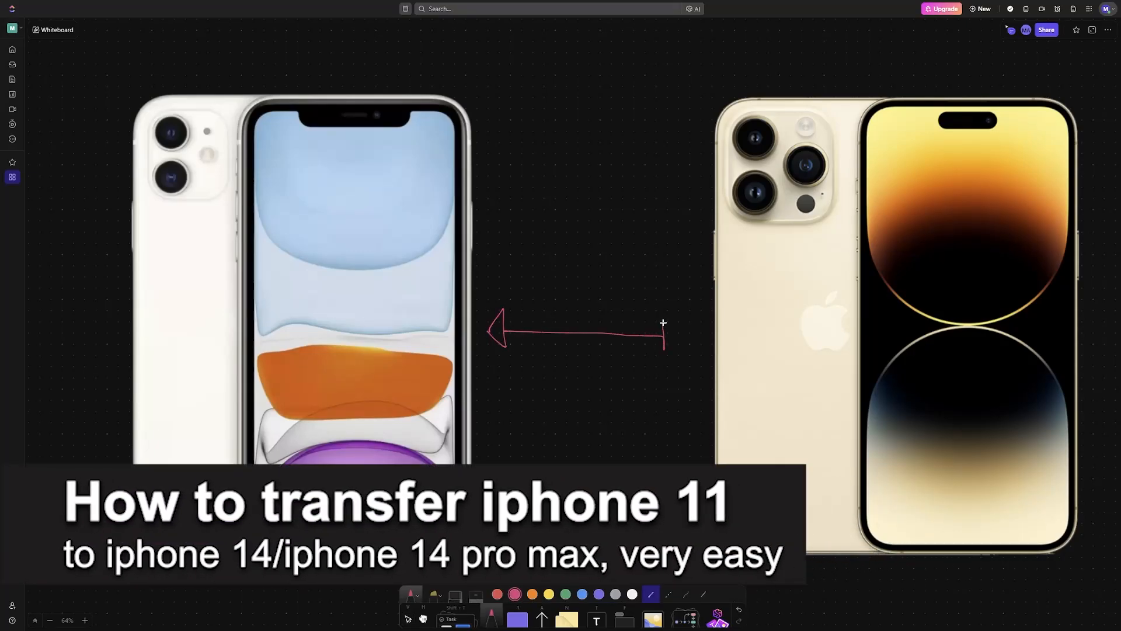
drag(661, 346, 686, 343)
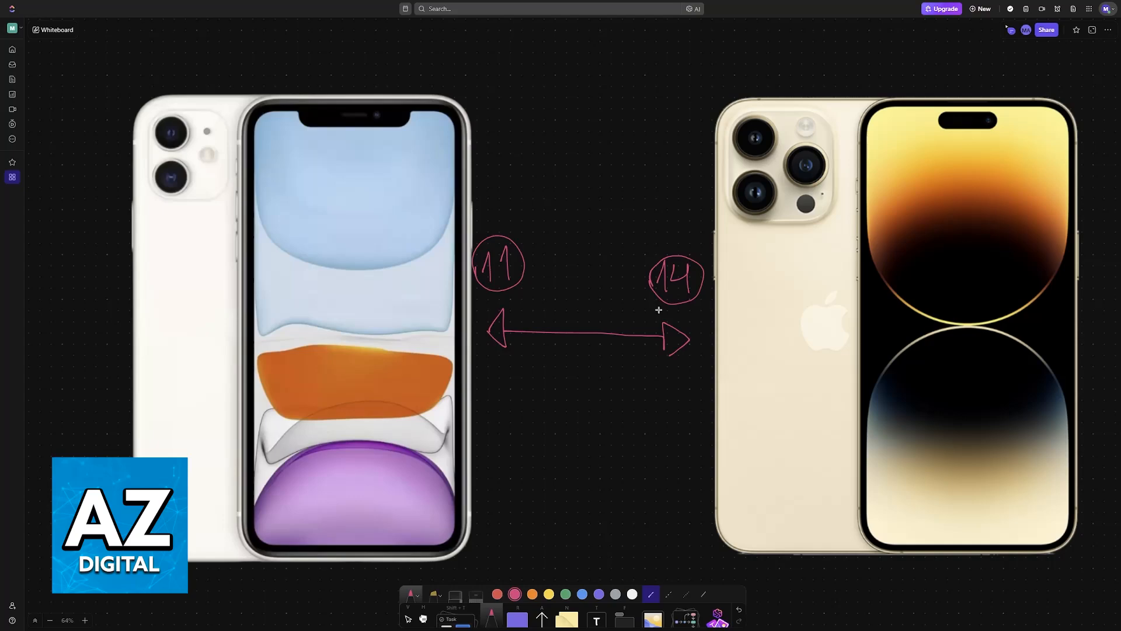
mouse_move(521, 235)
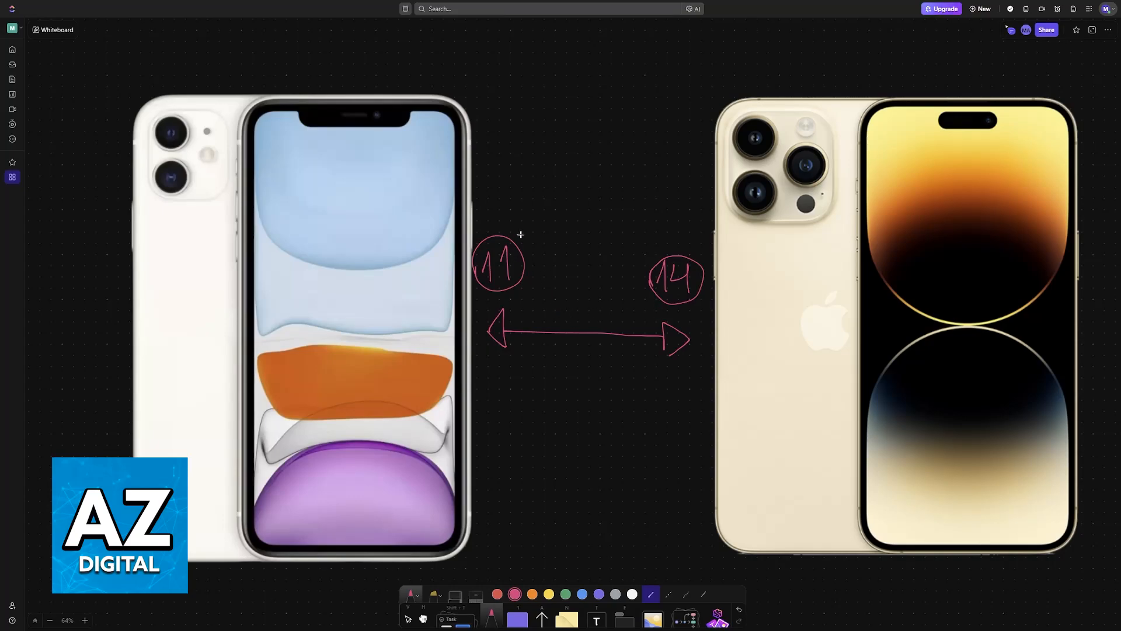
drag(515, 235, 664, 243)
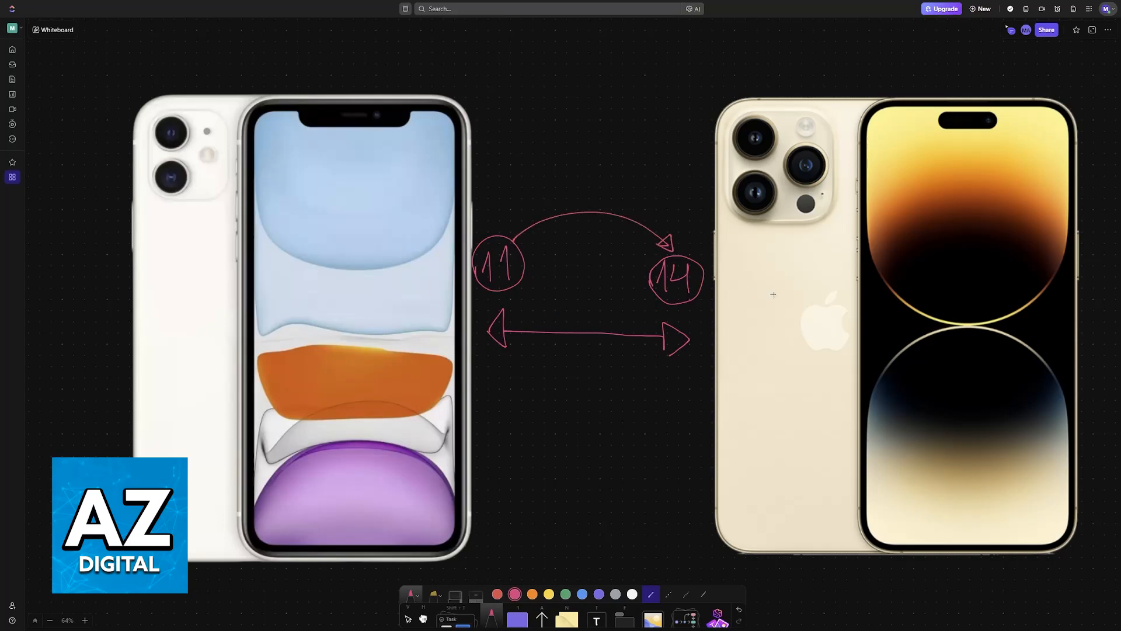
mouse_move(677, 235)
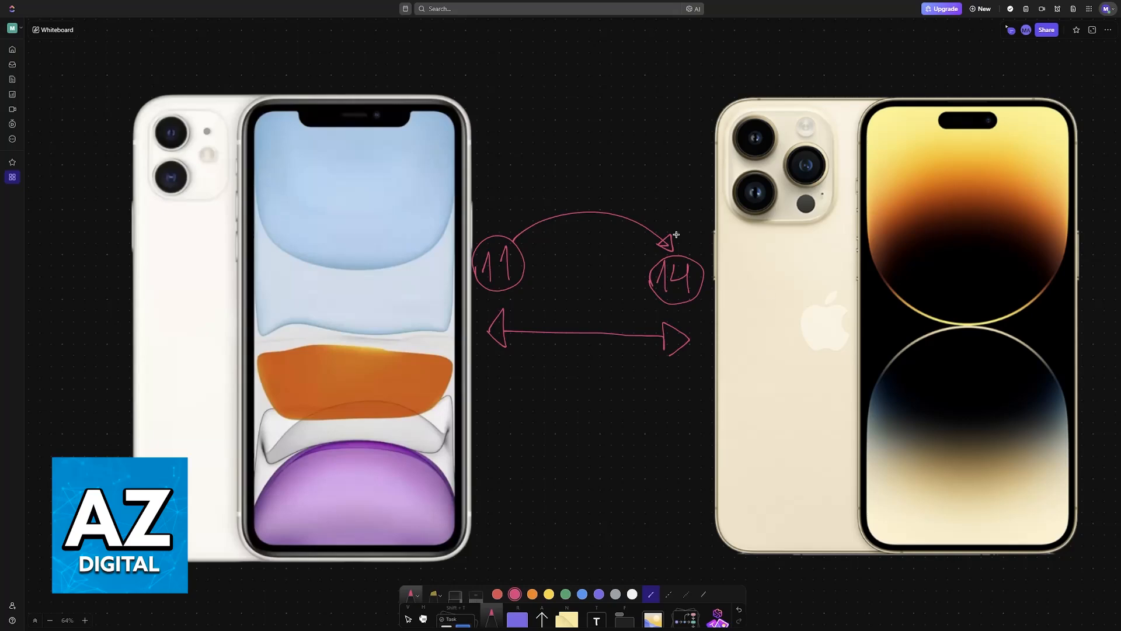
mouse_move(677, 261)
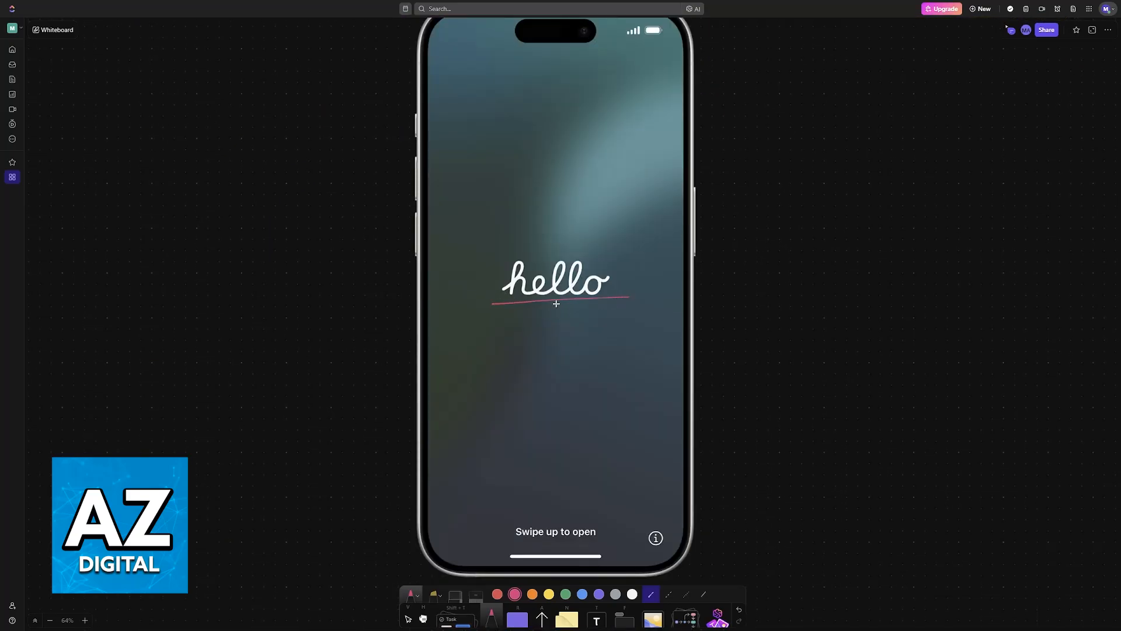
- Draw a pink arrow out from 'hello' and handwrite 'Hello' beside the phone
drag(558, 304, 721, 350)
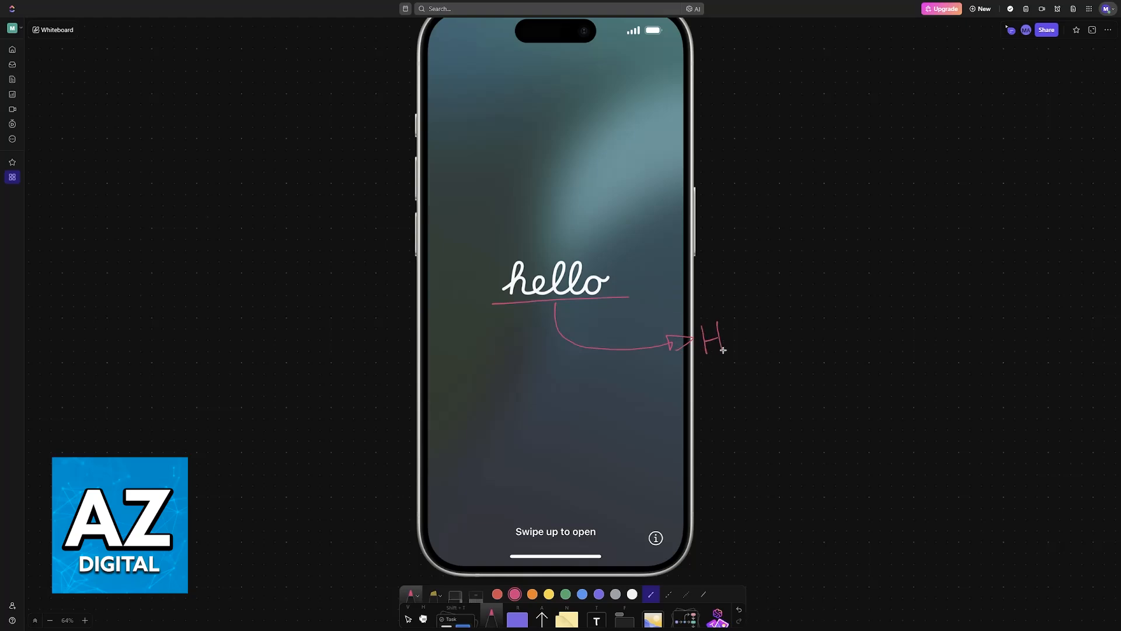
drag(705, 340, 775, 340)
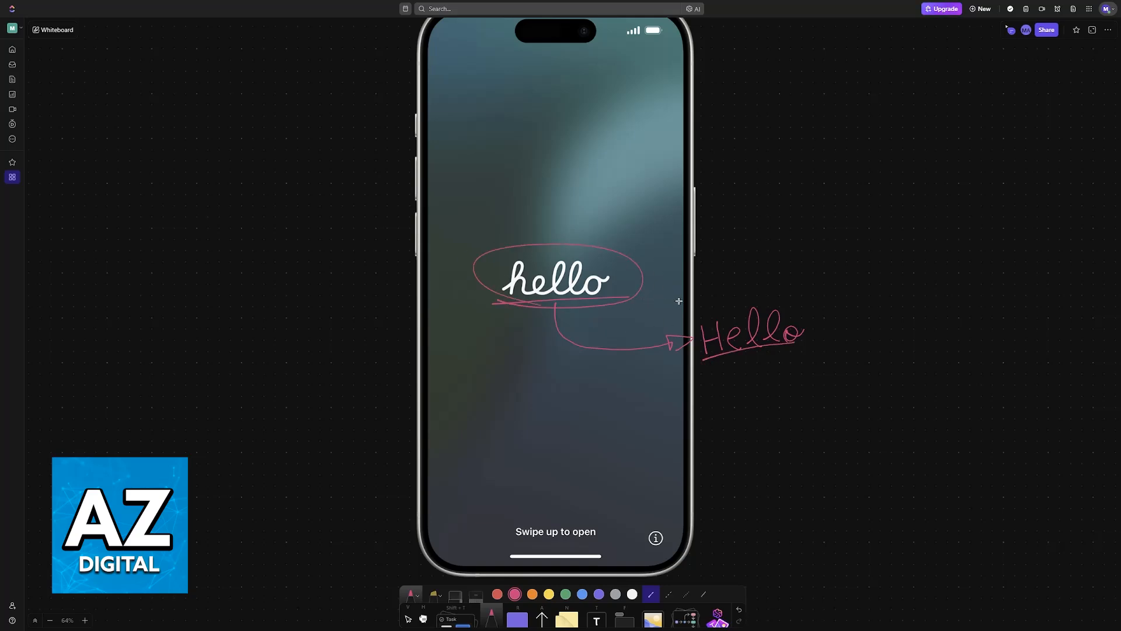
scroll(down, 3)
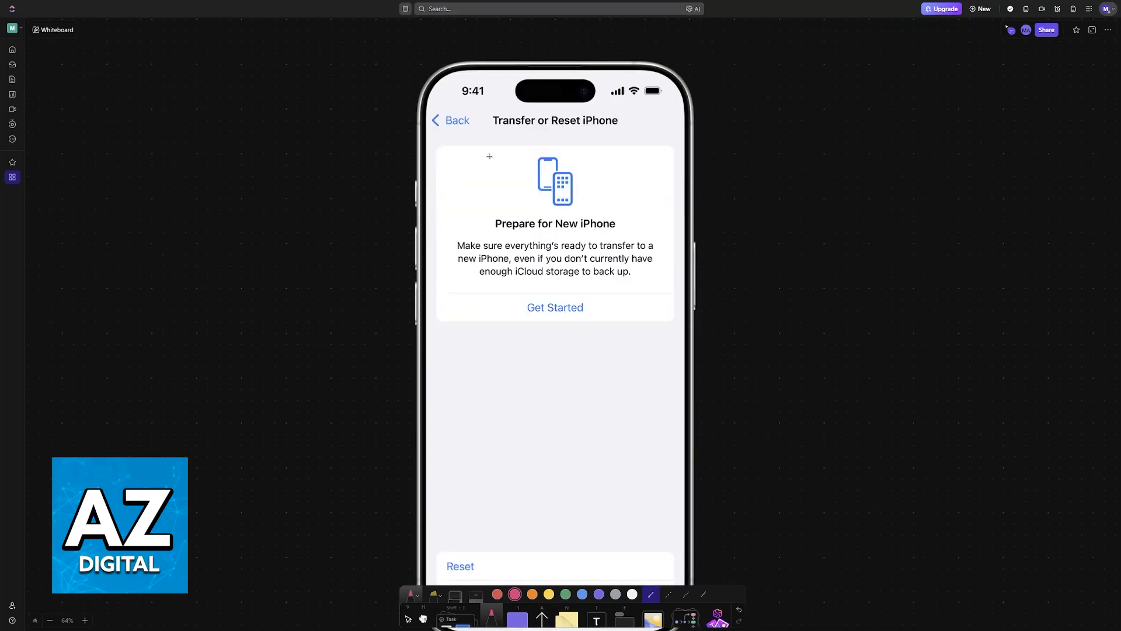
- Underline and circle the 'Transfer or Reset iPhone' title in pink, with a mark beside the phone
drag(492, 128, 631, 127)
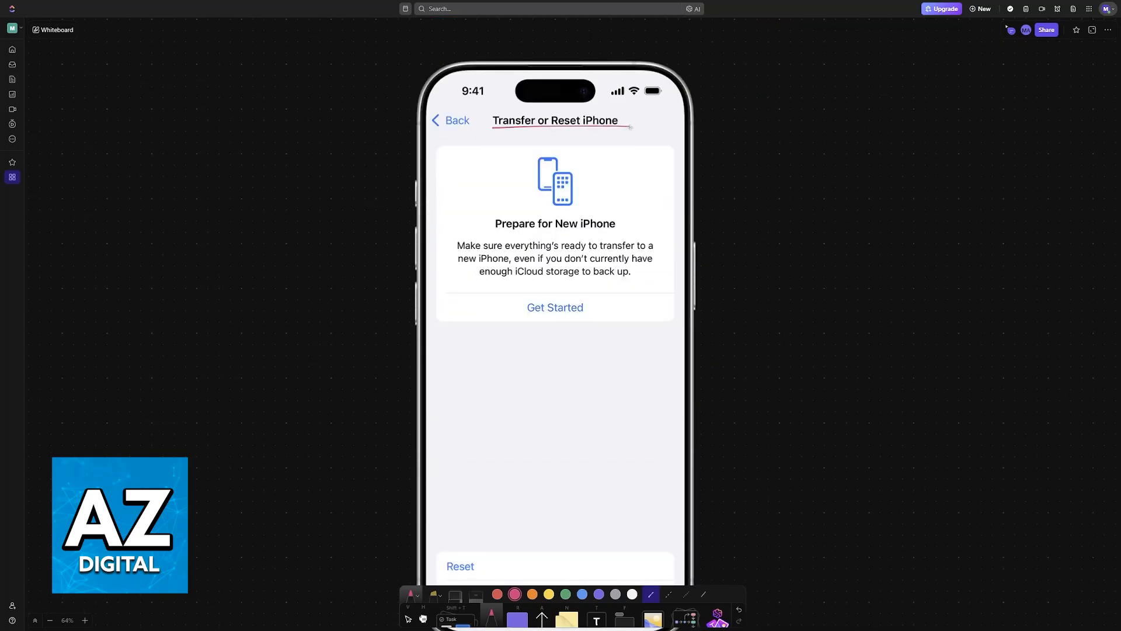
drag(493, 120, 629, 121)
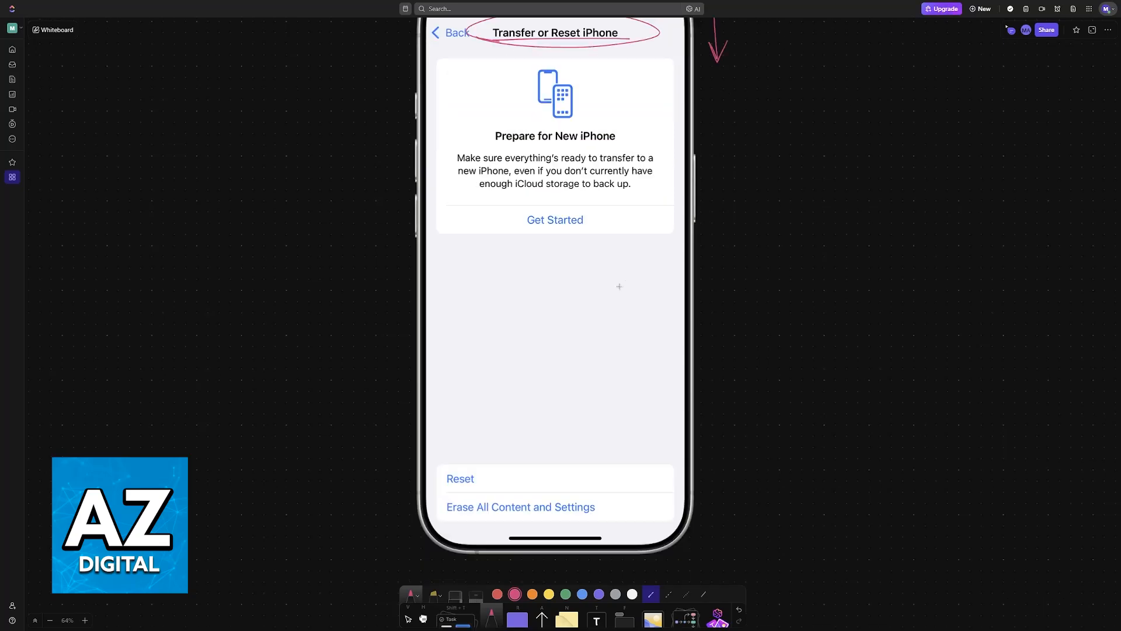
drag(446, 515, 606, 514)
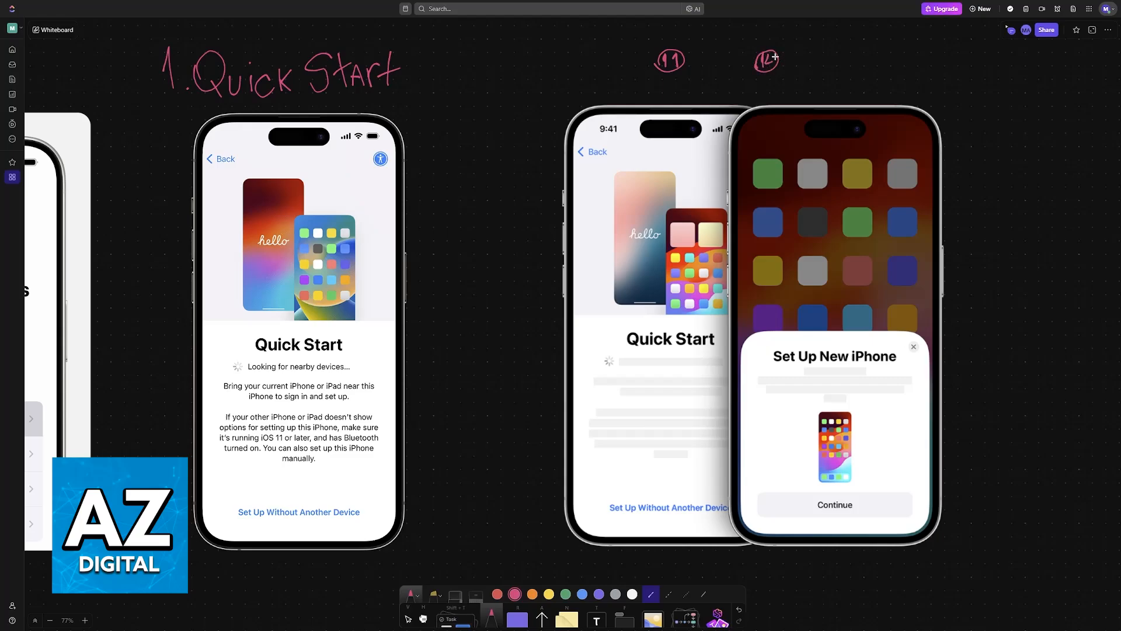
- Draw a pink arrow from circled 11 to 14 and sketch a wireless signal symbol above the phones
drag(686, 62, 747, 62)
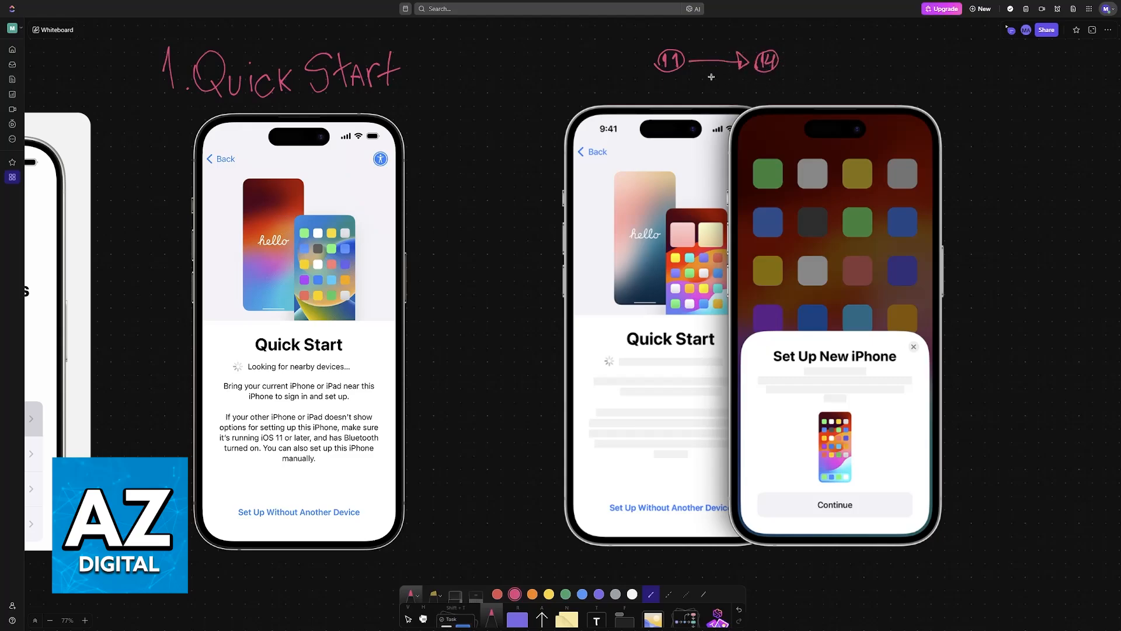
mouse_move(831, 62)
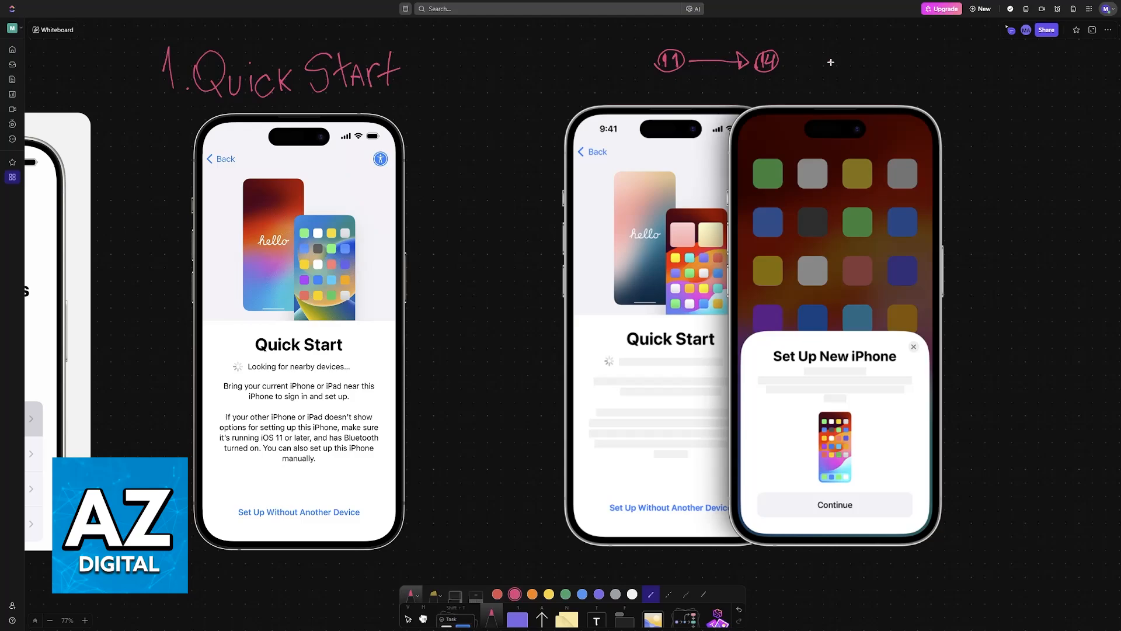
drag(815, 61, 848, 43)
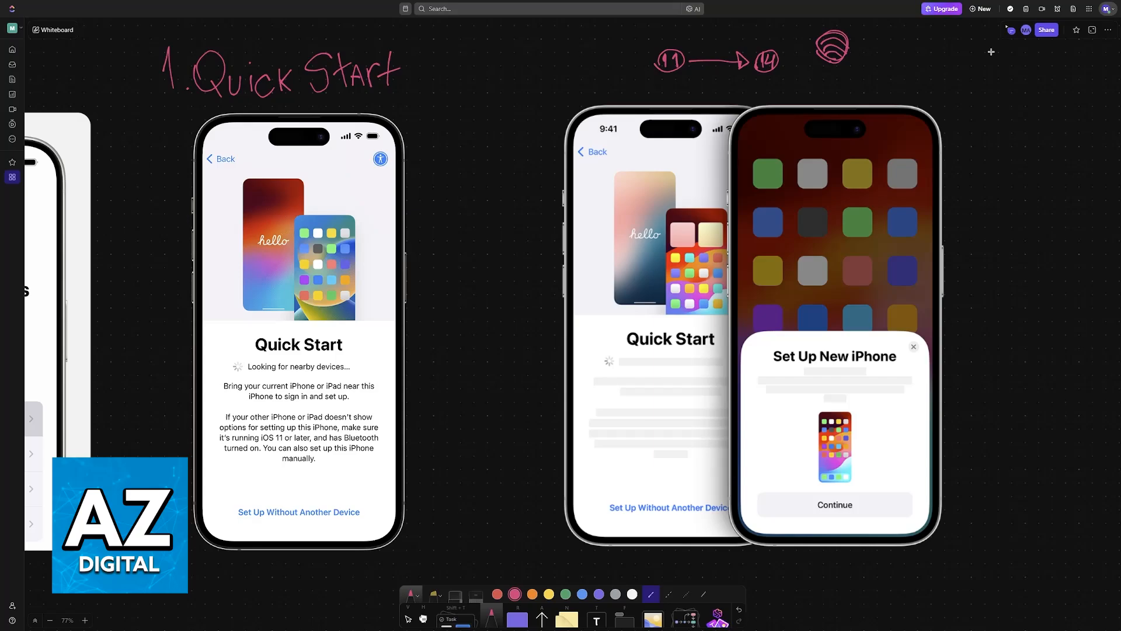
mouse_move(840, 88)
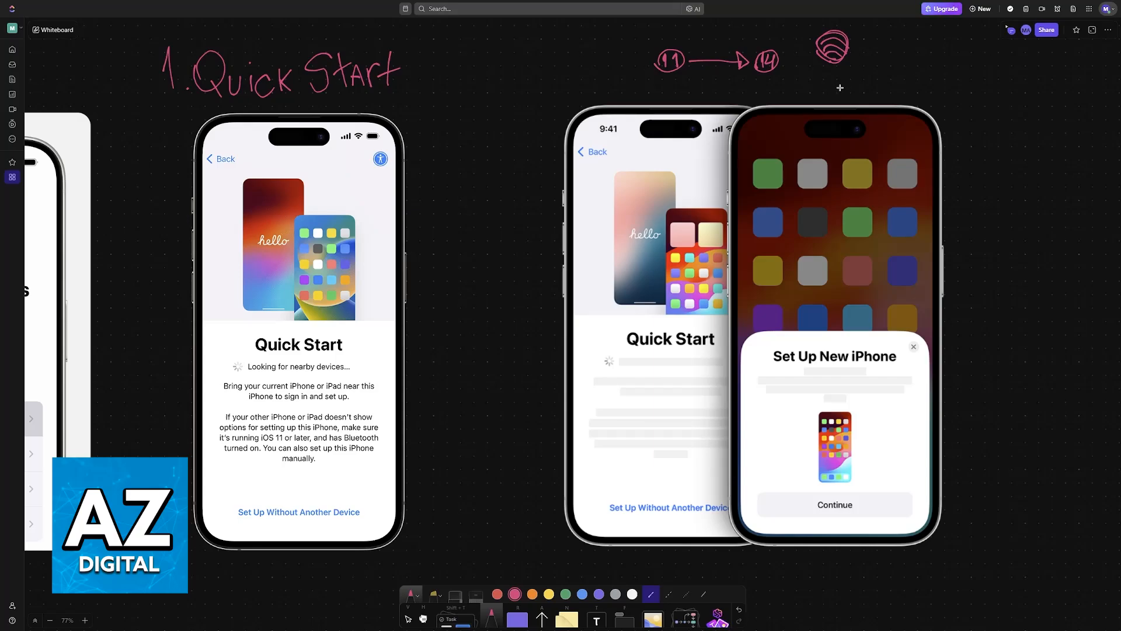
mouse_move(827, 60)
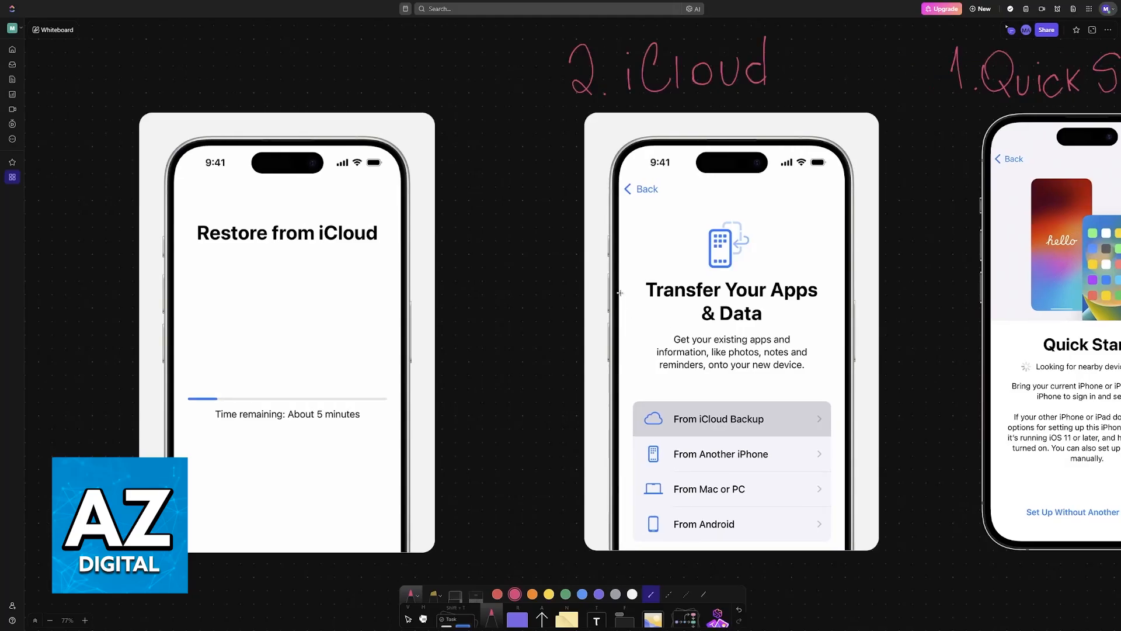
- Draw a curved pink arrow pointing at the 'Transfer Your Apps & Data' screenshot under 2. iCloud
drag(489, 236, 635, 286)
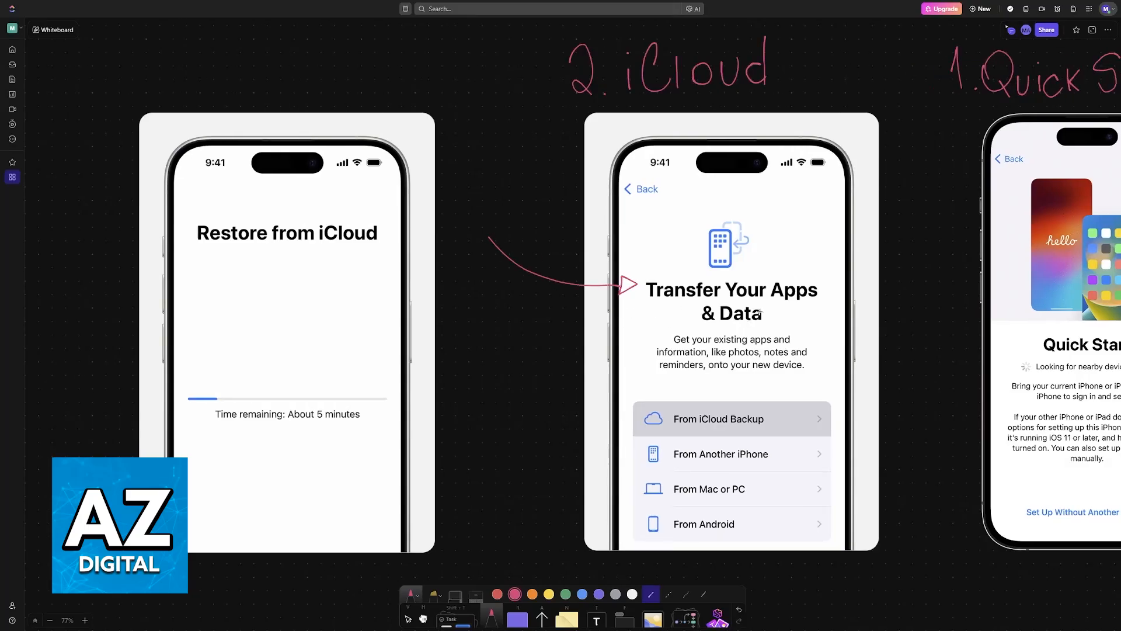
mouse_move(700, 323)
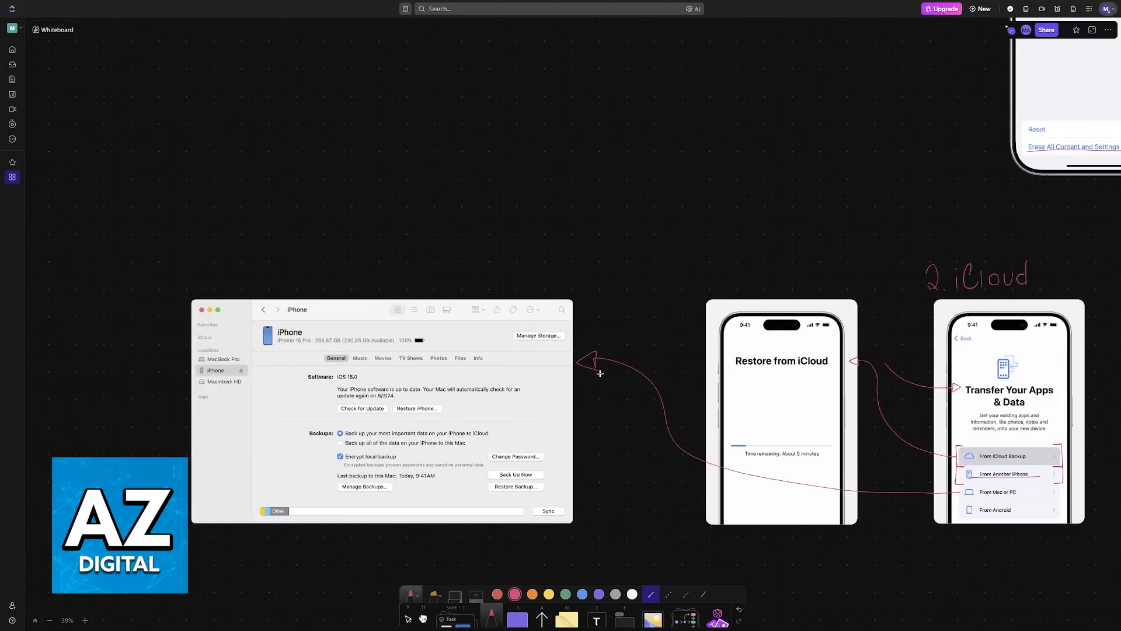
- Draw a pink arrow linking the iCloud backup options toward the Restore screen and Mac window
drag(486, 493, 543, 486)
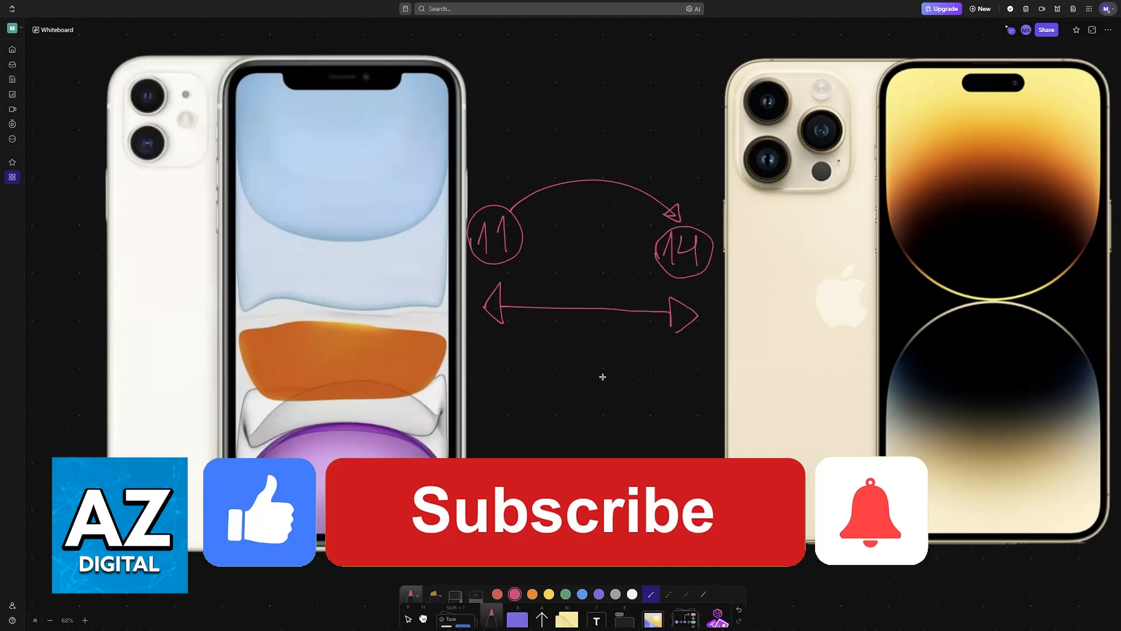
- Click the Subscribe banner's like and bell icons over the iPhone 11 and 14 comparison
click(564, 509)
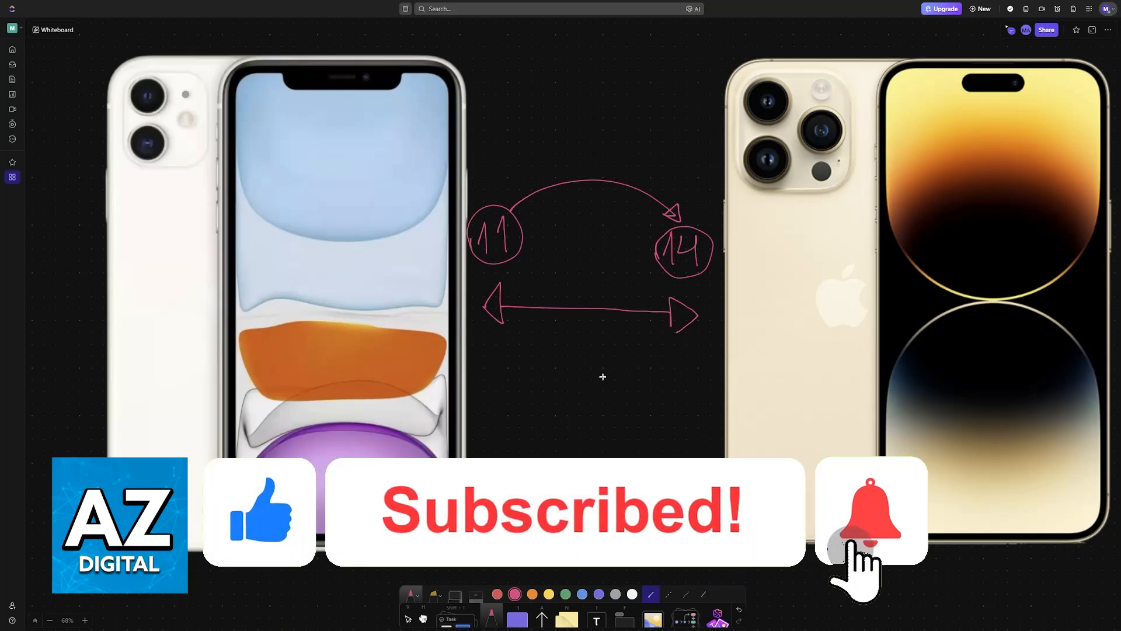
click(871, 511)
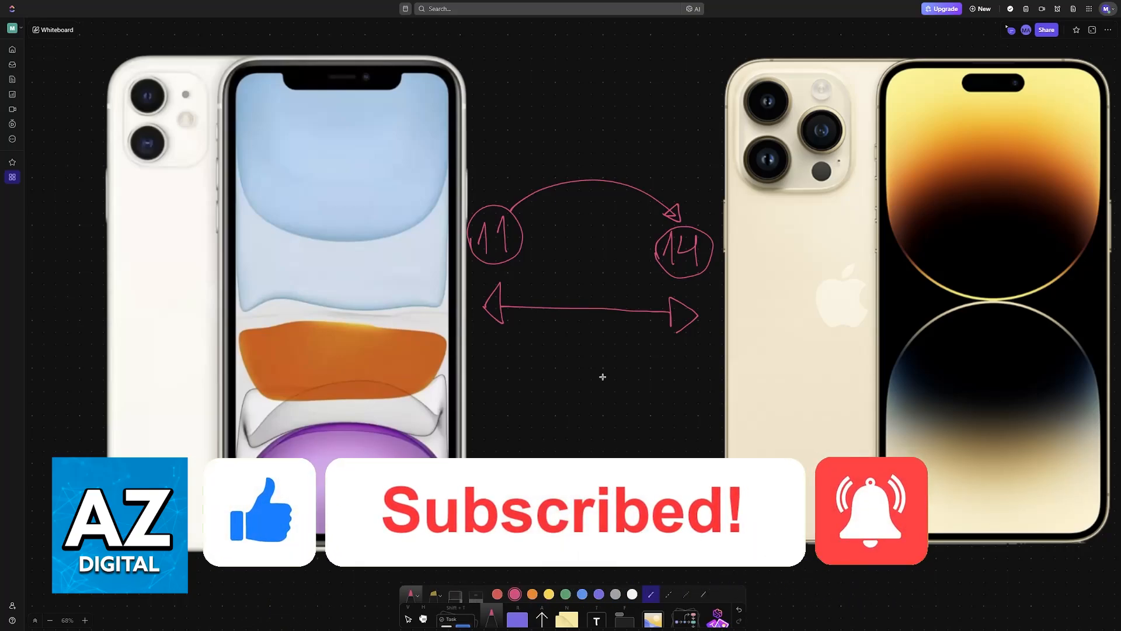